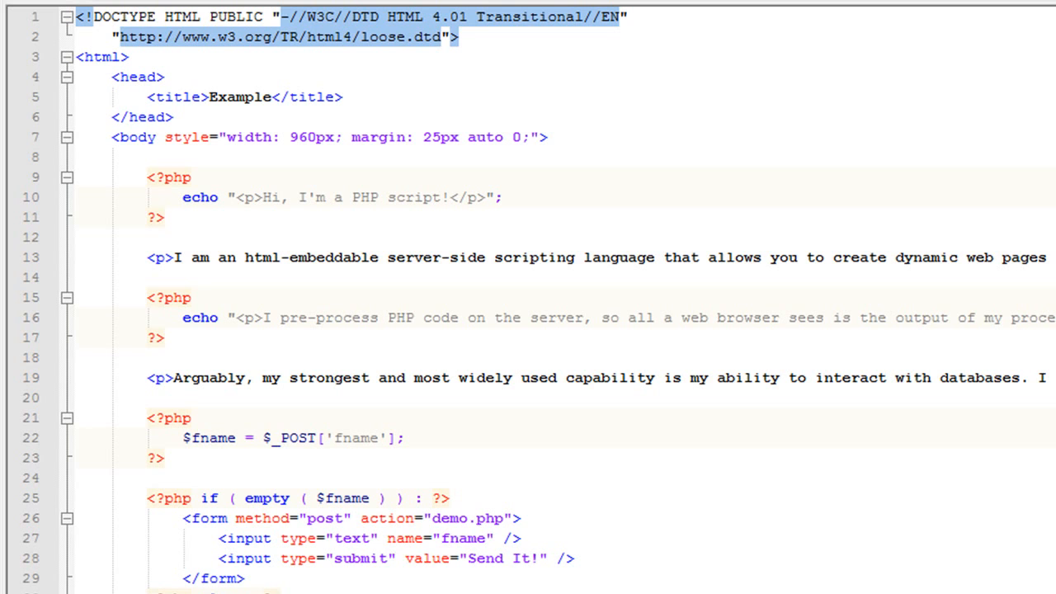
Review the first PHP block's opening and closing tags and move to the empty spot above it
{"action": "left_click", "coordinate": [193, 177]}
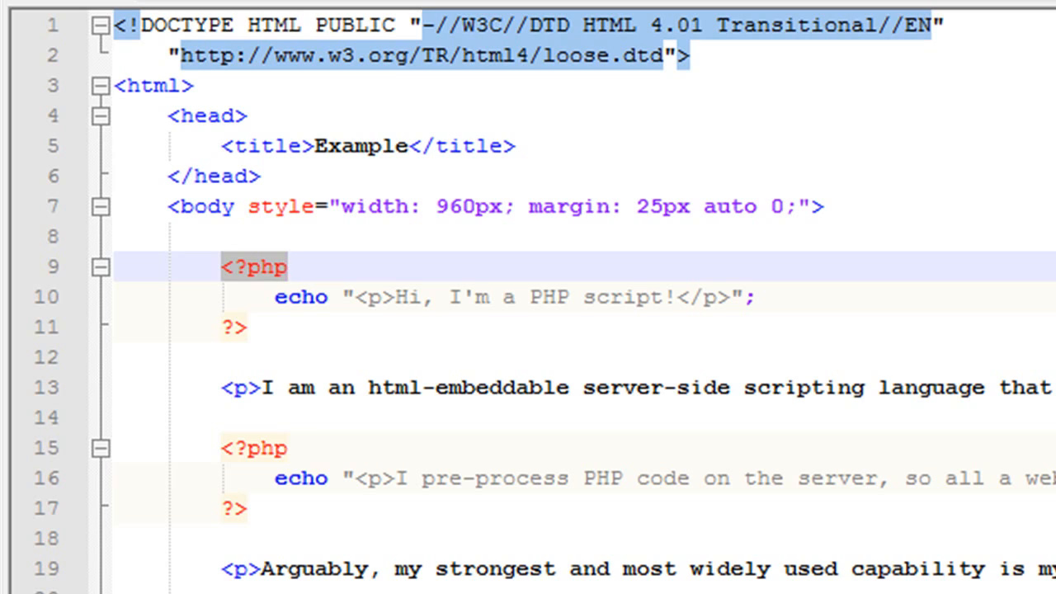
{"action": "left_click", "coordinate": [234, 327]}
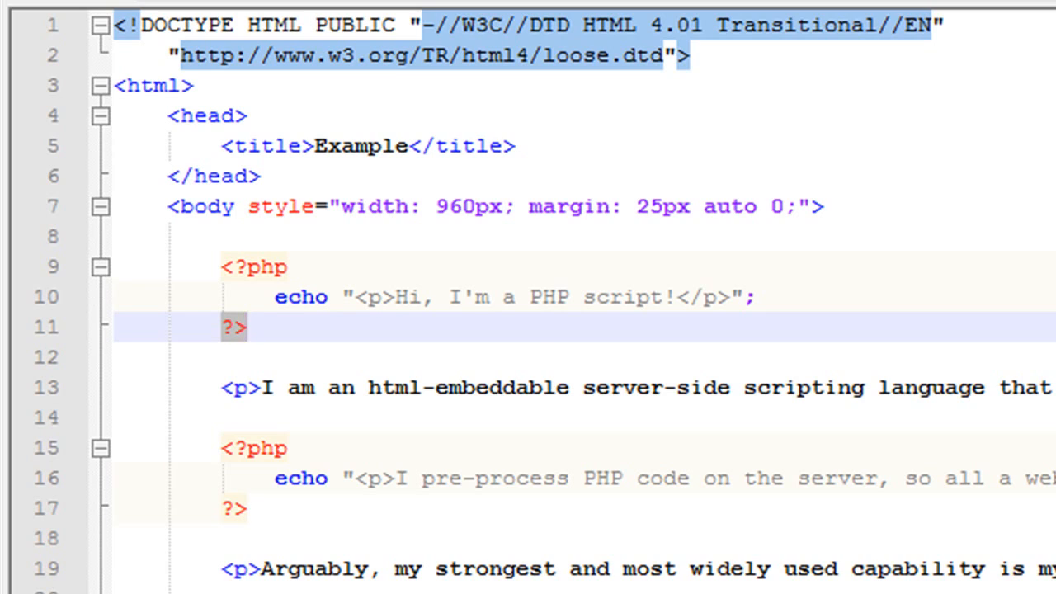
{"action": "left_click", "coordinate": [248, 329]}
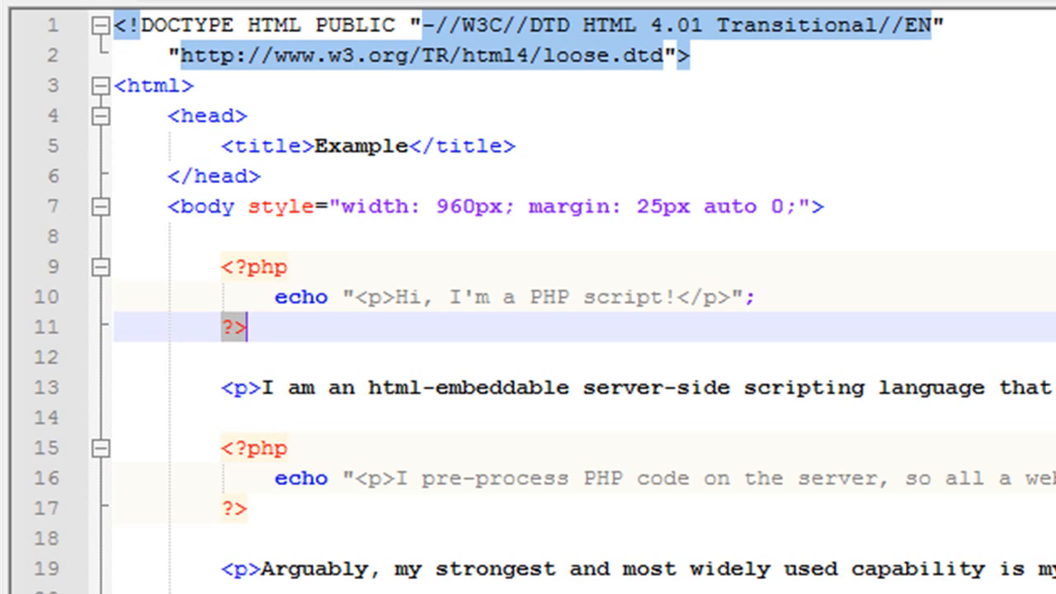
{"action": "left_click", "coordinate": [246, 328]}
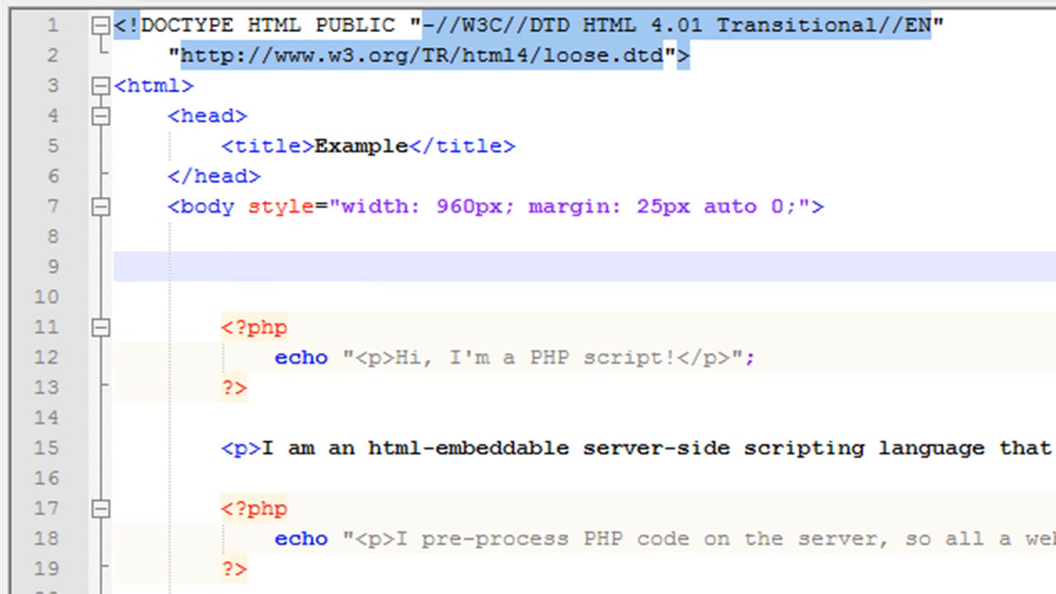
Write the opening tag <script language="php"> on its own line
{"action": "type", "text": "<scr"}
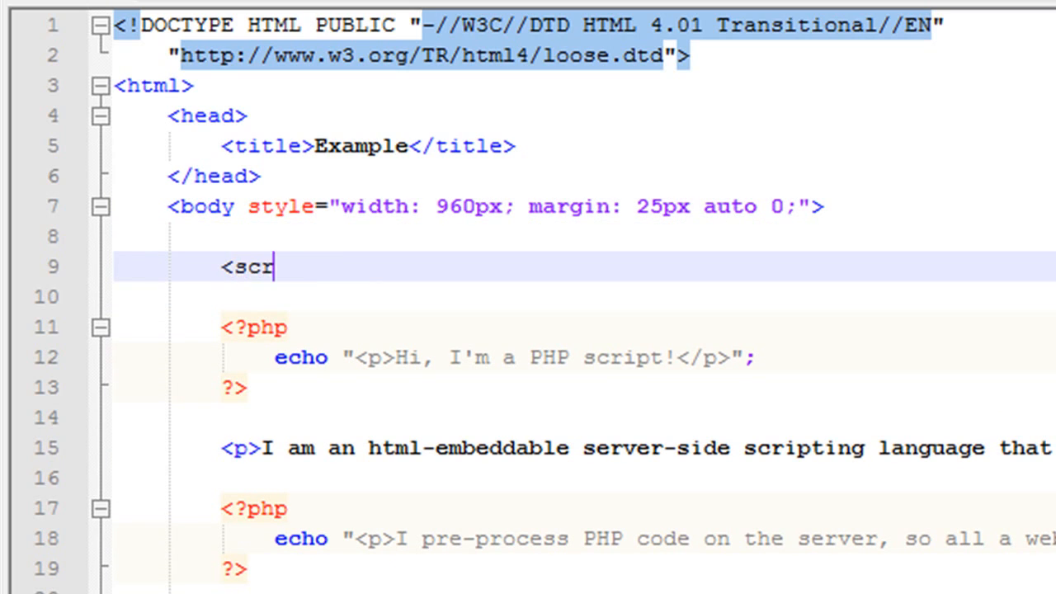
{"action": "type", "text": "ipt"}
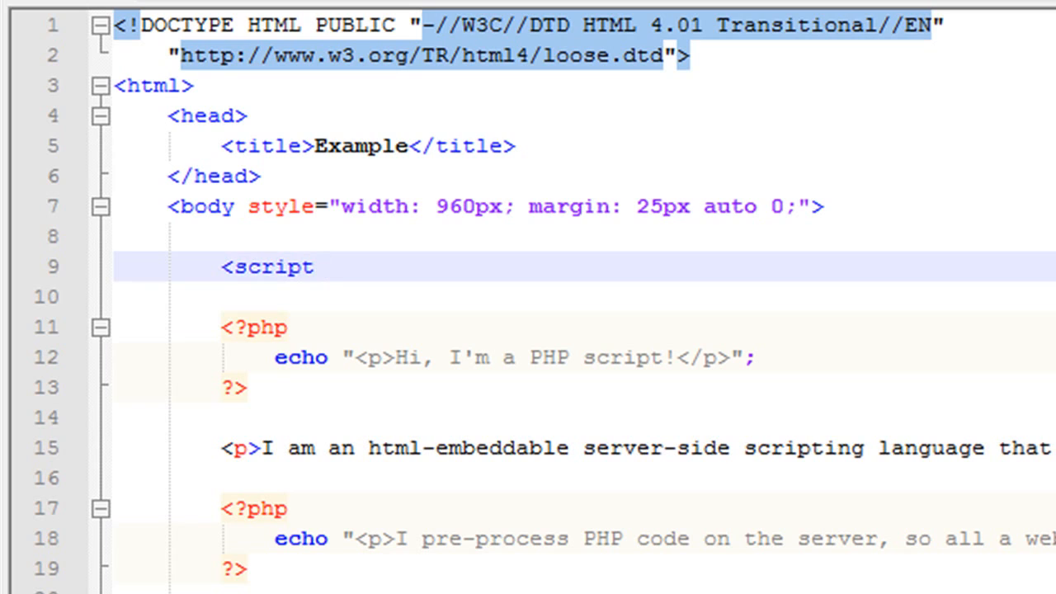
{"action": "type", "text": "language"}
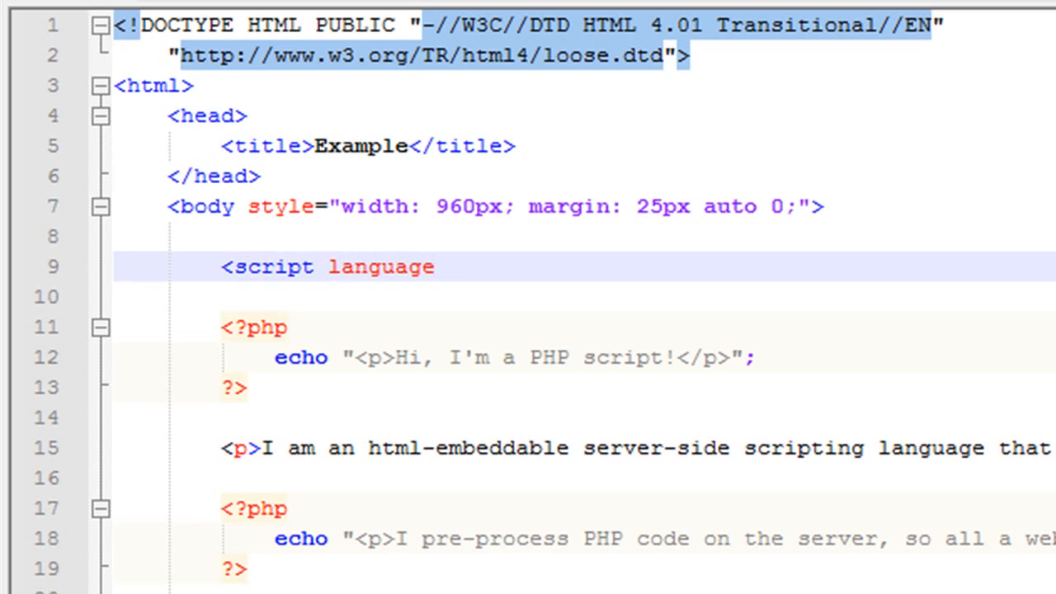
{"action": "type", "text": "=\""}
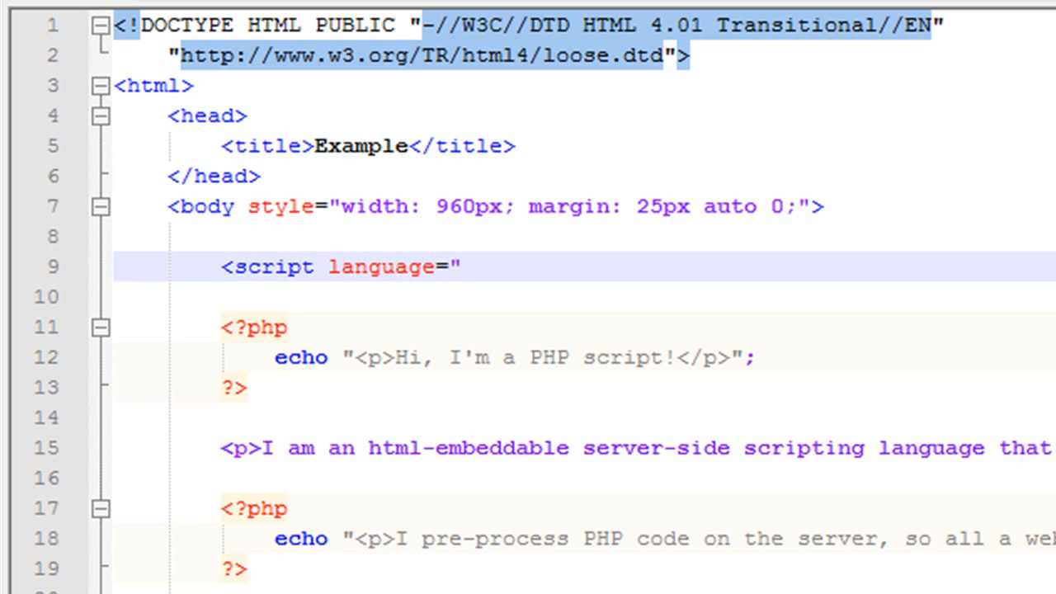
{"action": "type", "text": "php\""}
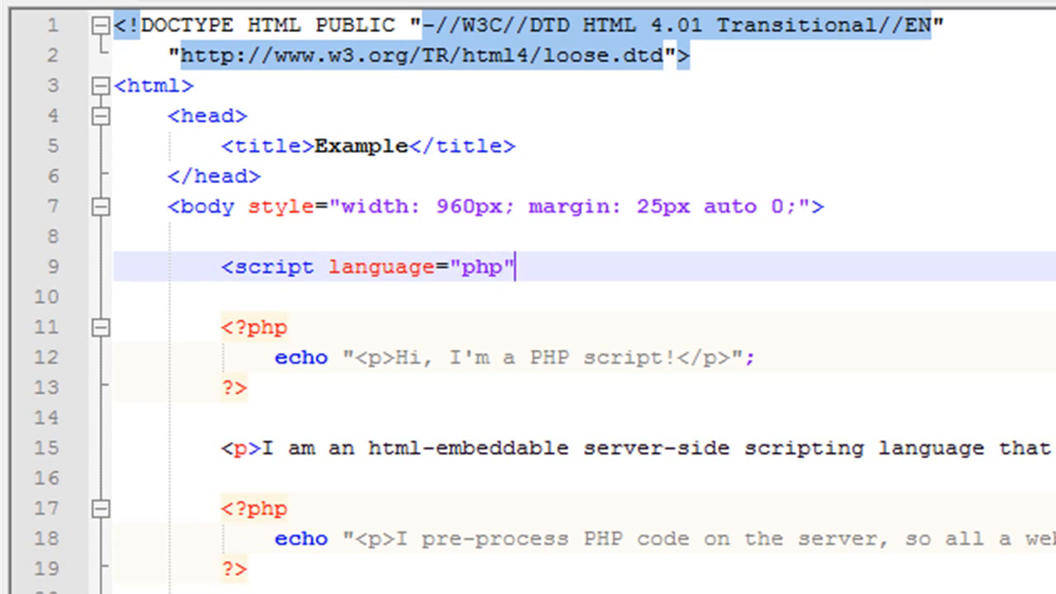
{"action": "type", "text": ">"}
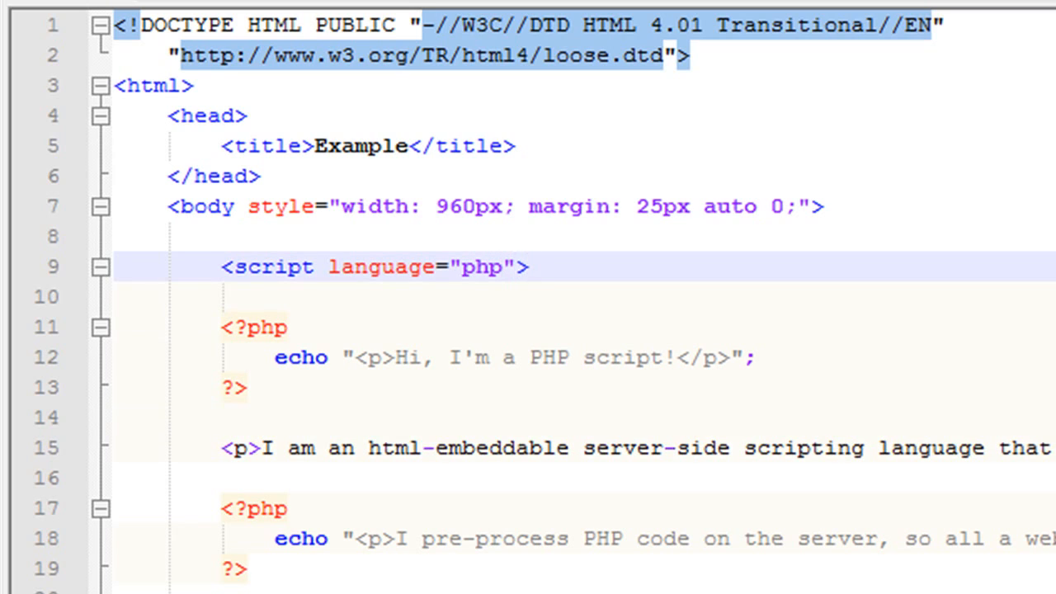
{"action": "key", "text": "Return"}
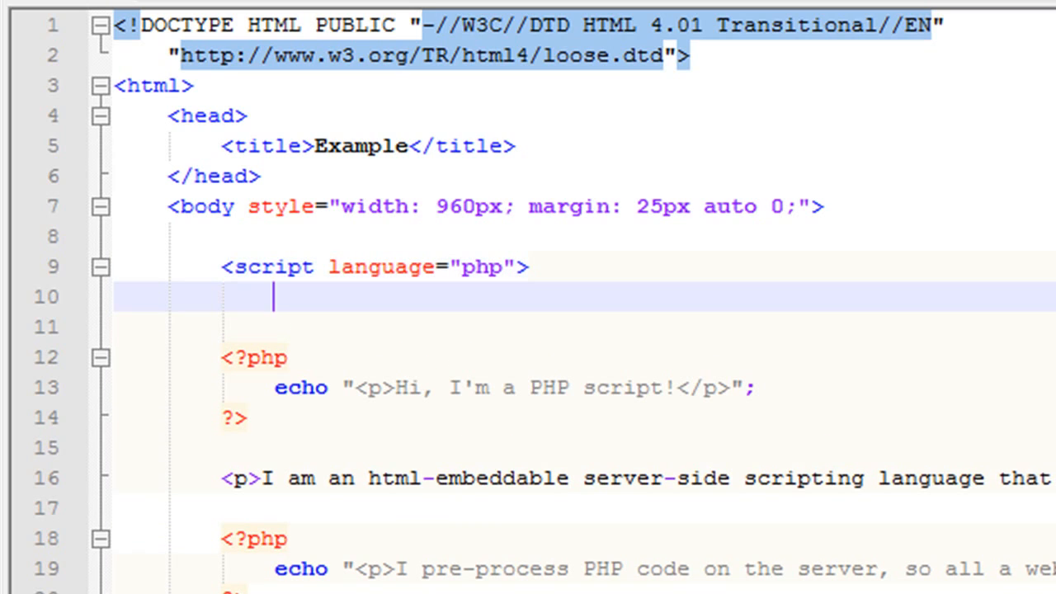
Add echo '<p>Some code</p>'; and close the block with </script>
{"action": "type", "text": "echo '"}
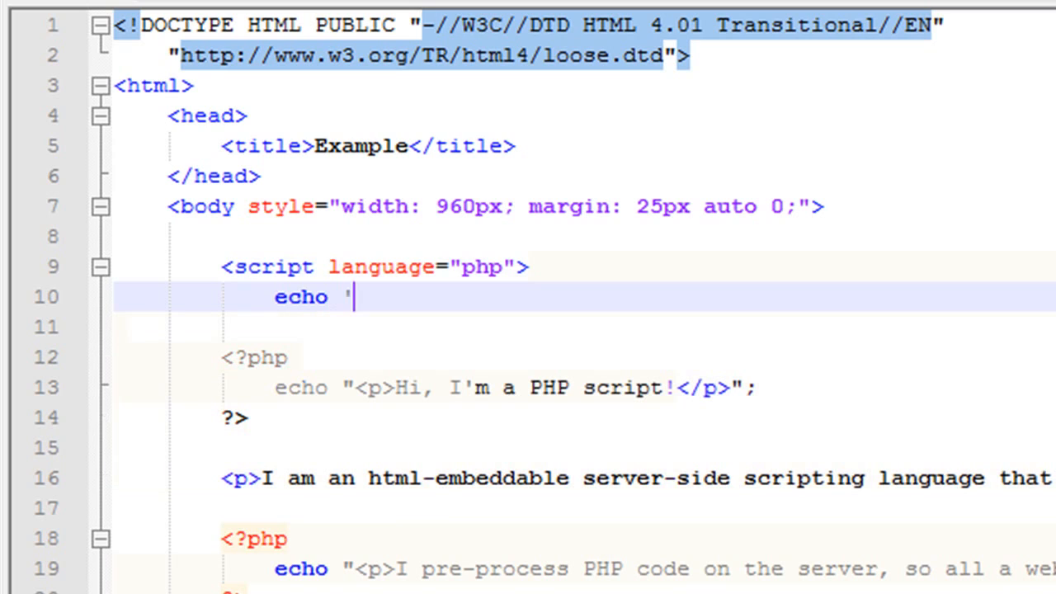
{"action": "type", "text": "Some co"}
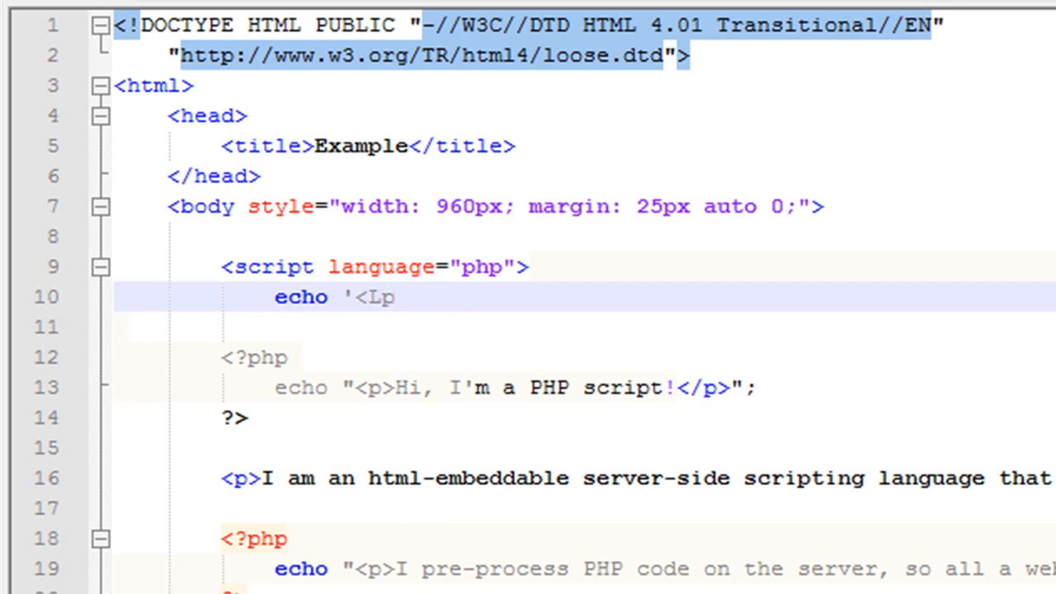
{"action": "type", "text": "p>Some"}
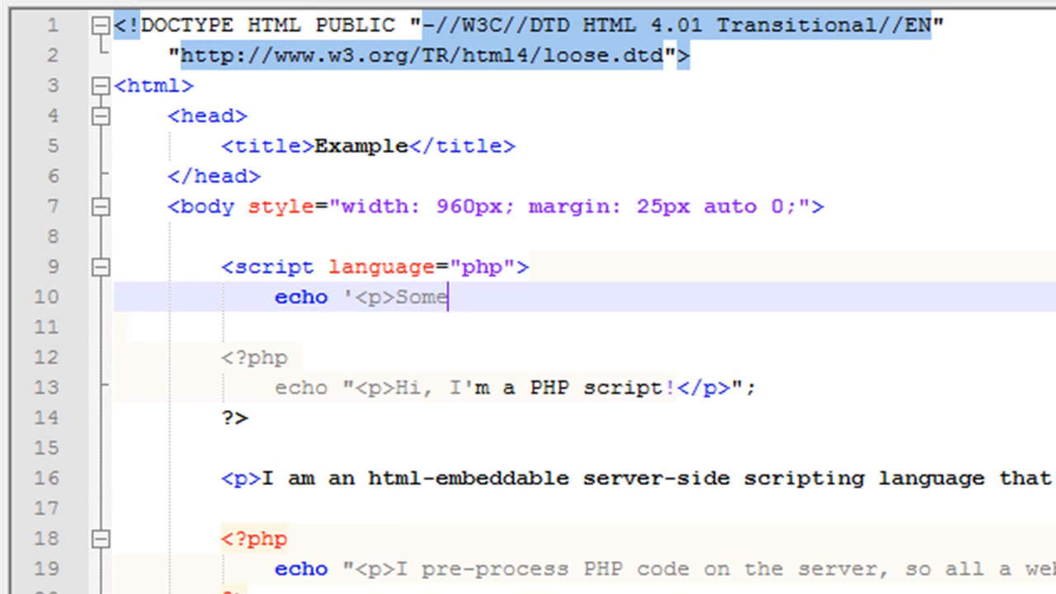
{"action": "type", "text": "code"}
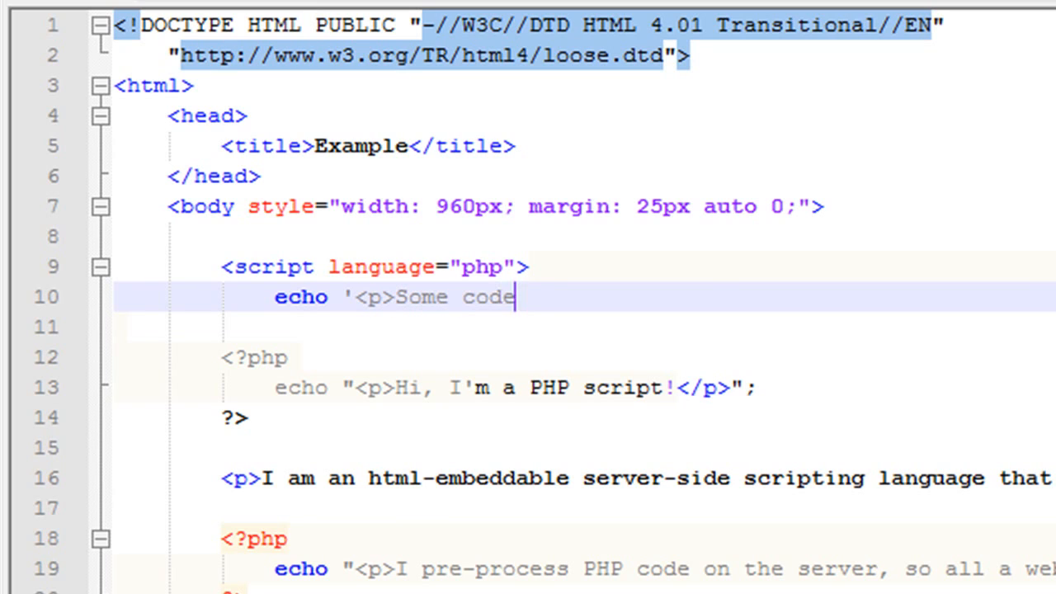
{"action": "type", "text": "</p>';"}
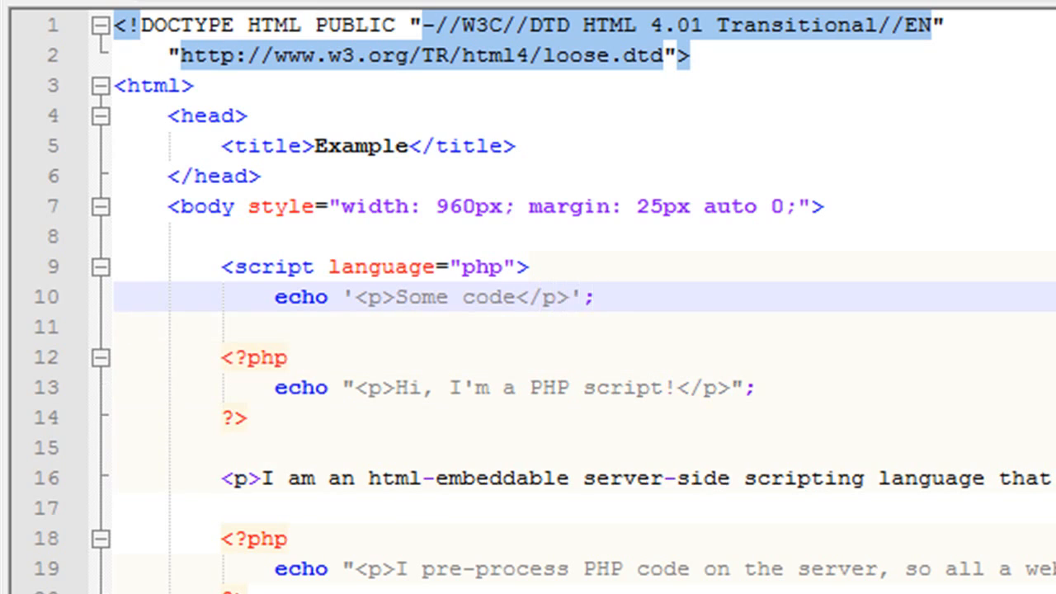
{"action": "type", "text": "</sc"}
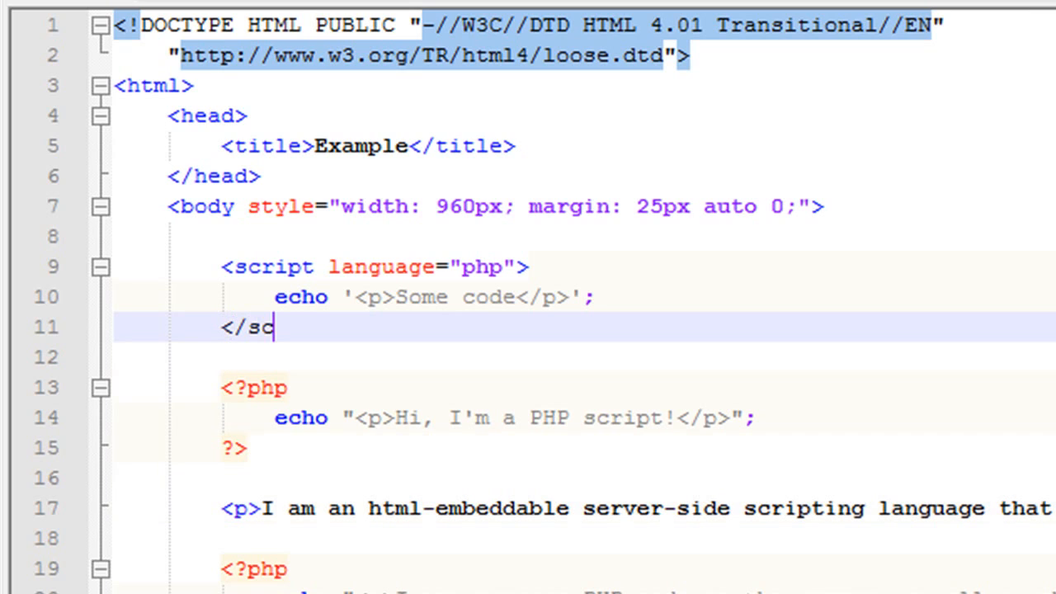
{"action": "type", "text": "ript>"}
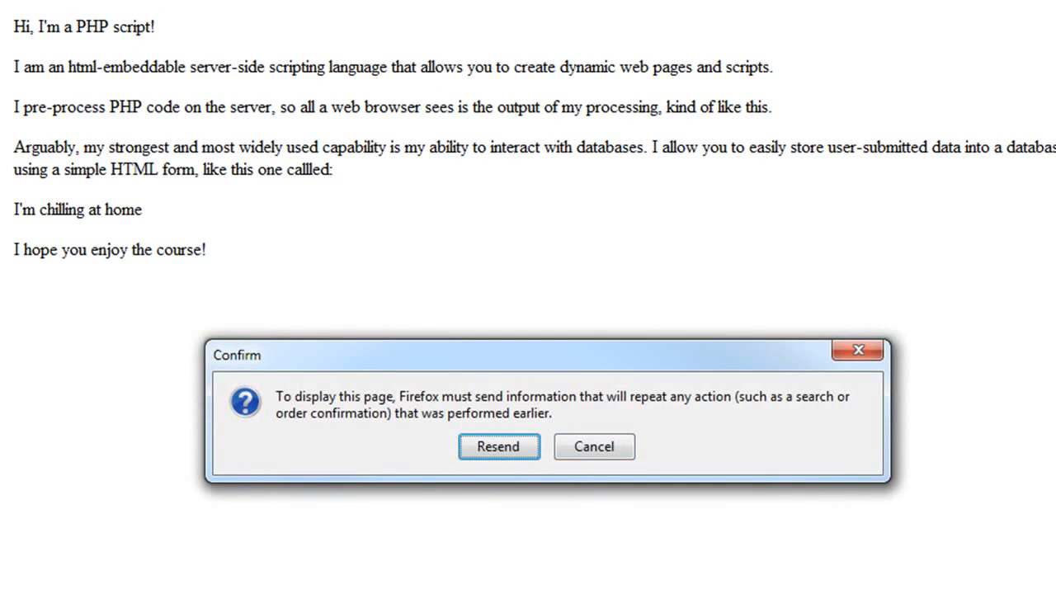
Confirm resending the form data so the demo page reloads
{"action": "left_click", "coordinate": [594, 445]}
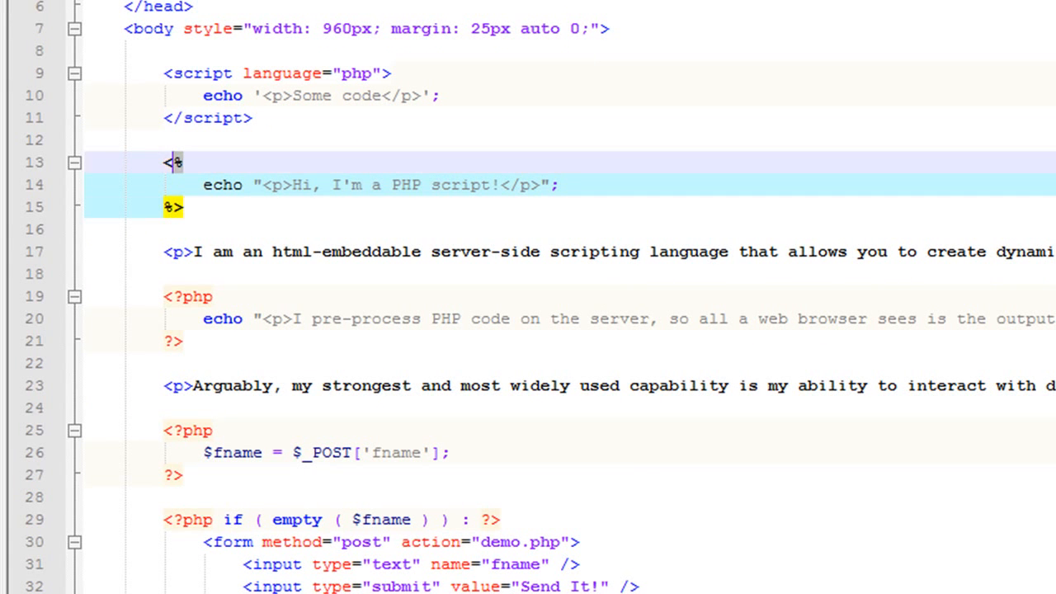
Restore the standard <?php opening tag on the first block after the percent-tag trial
{"action": "type", "text": "?php"}
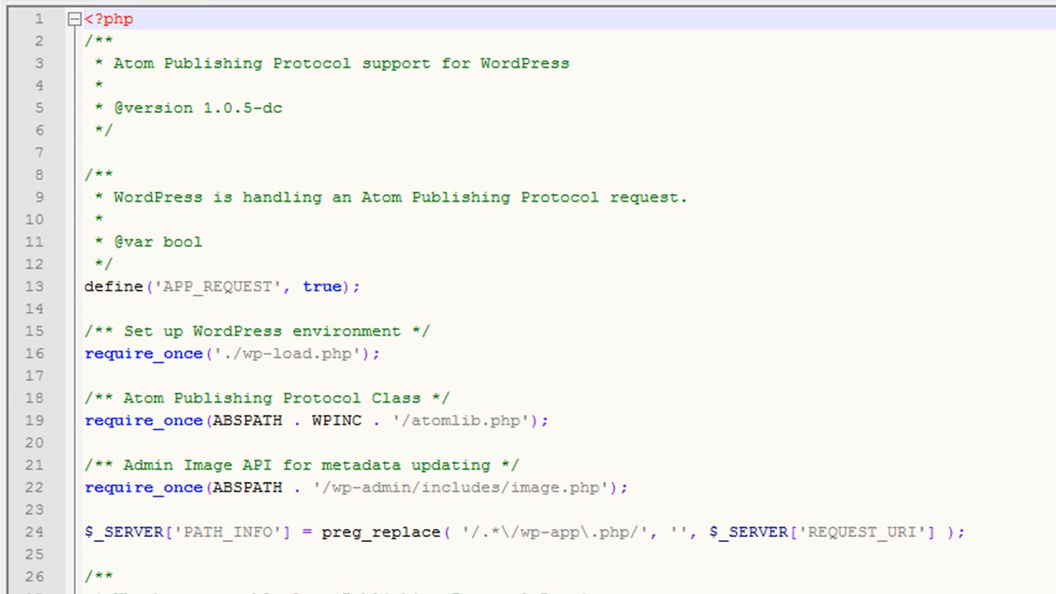
Scroll to the WordPress Atom file's end, point out its closing ?> tag, and scroll back up
{"action": "scroll", "scroll_direction": "down", "scroll_amount": 3}
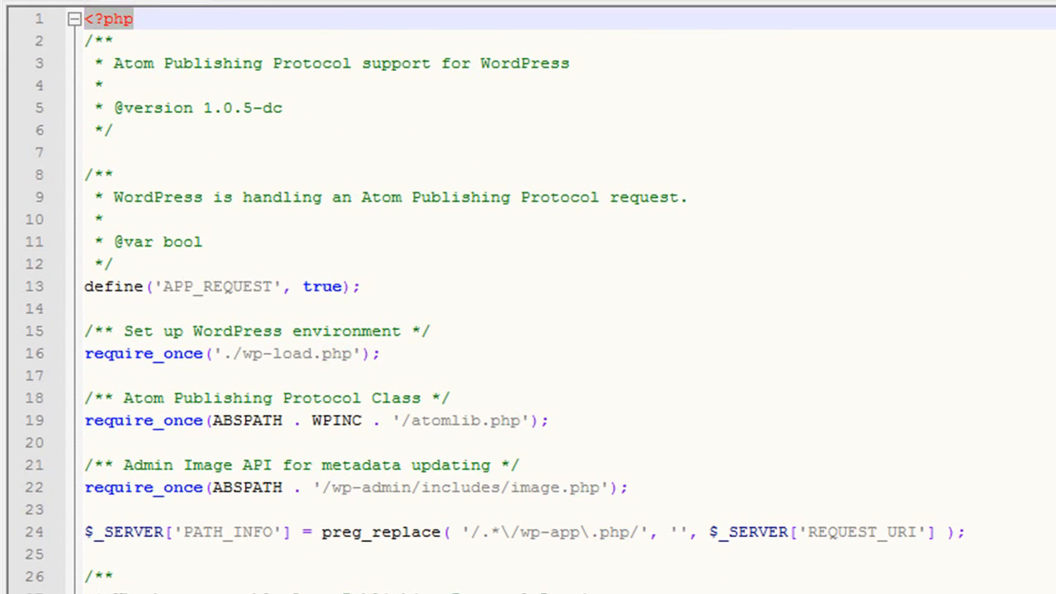
{"action": "scroll", "scroll_direction": "down", "scroll_amount": 3}
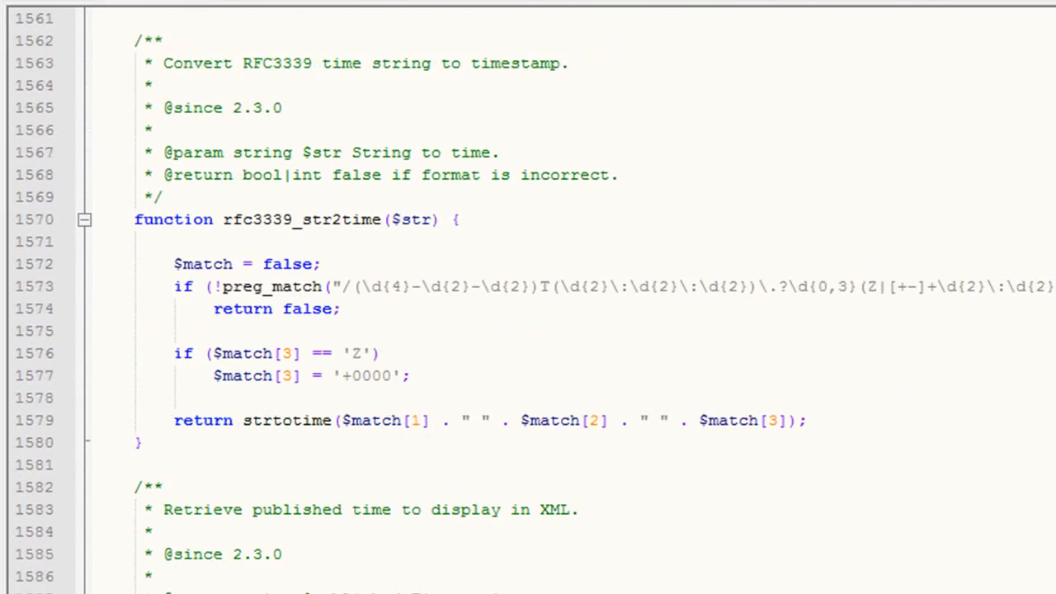
{"action": "scroll", "scroll_direction": "down", "scroll_amount": 3}
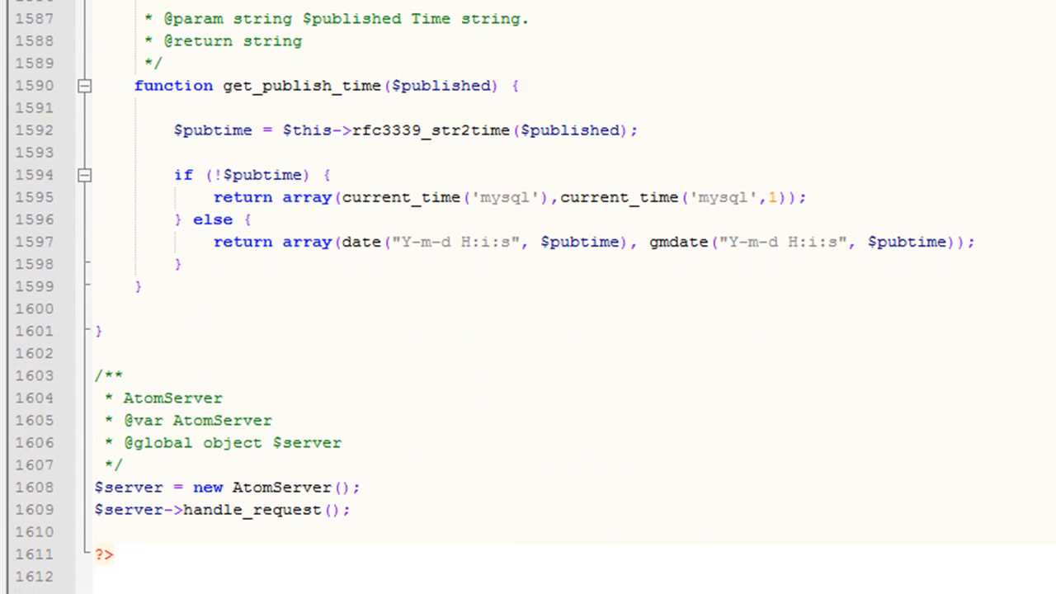
{"action": "left_click", "coordinate": [107, 554]}
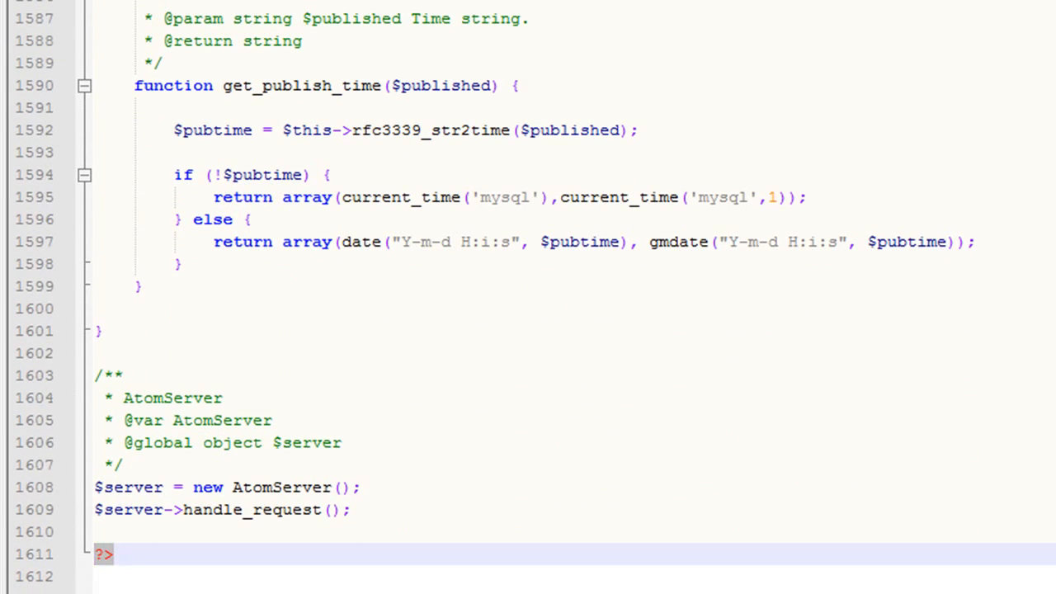
{"action": "scroll", "scroll_direction": "up", "scroll_amount": 3}
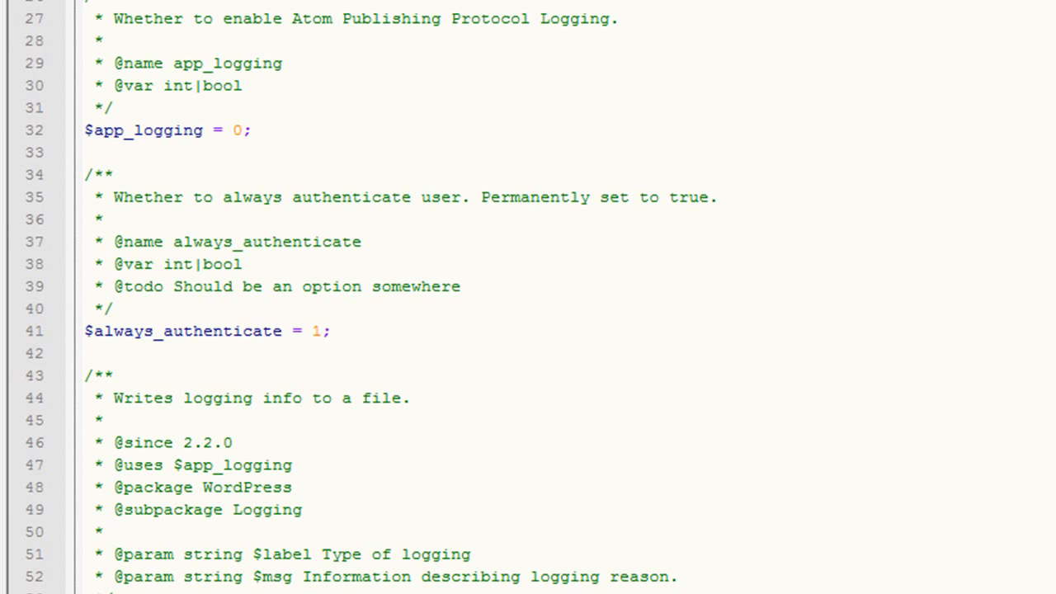
{"action": "scroll", "scroll_direction": "up", "scroll_amount": 3}
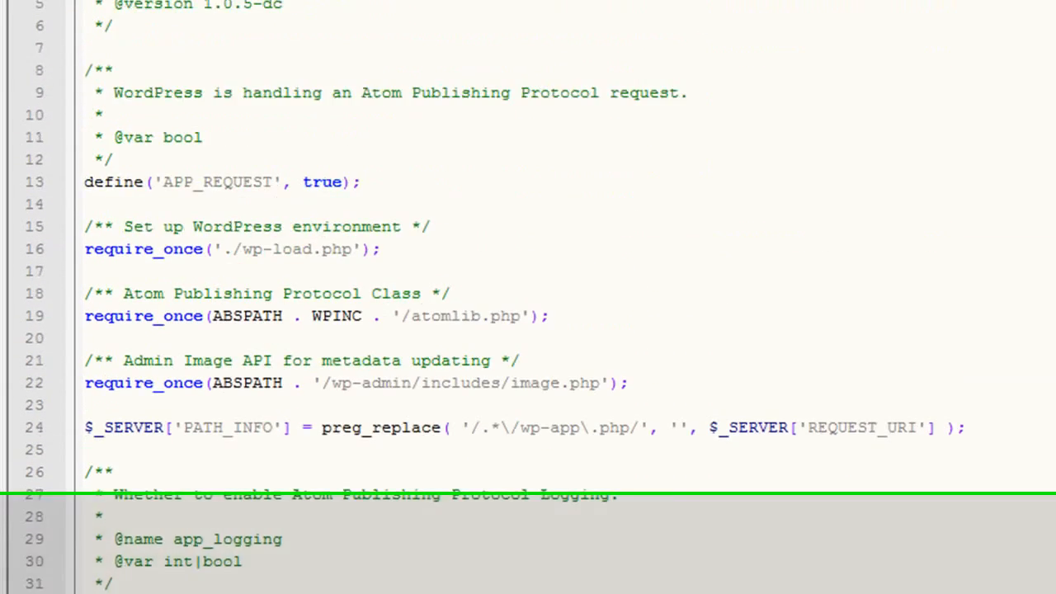
Scroll back to the top of the document before returning to the demo page
{"action": "scroll", "scroll_direction": "up", "scroll_amount": 3}
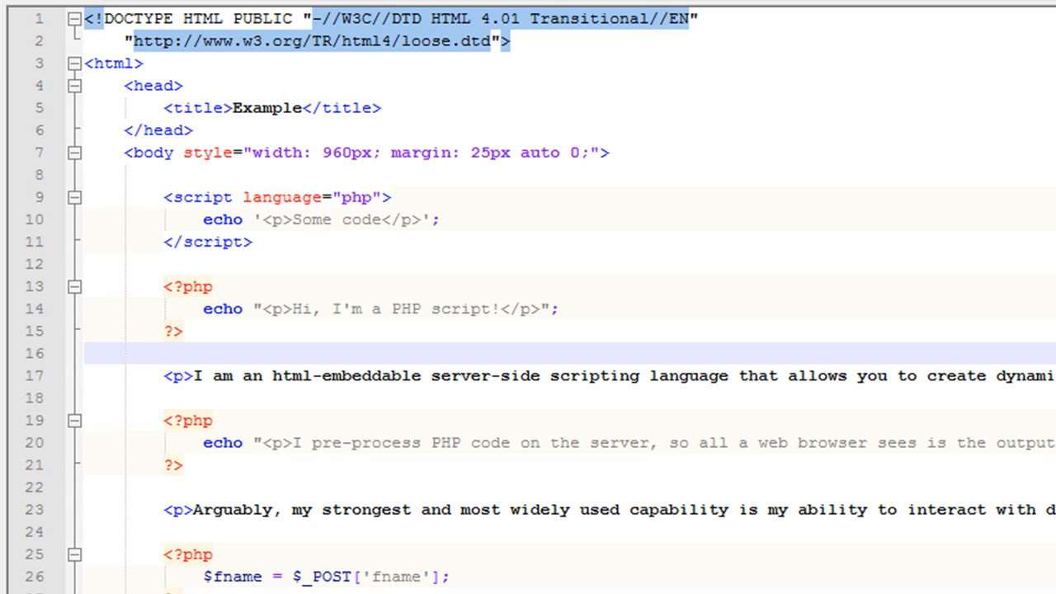
Select within the first PHP block and move to the end of the Hi echo line to drop its semicolon
{"action": "left_click", "coordinate": [223, 309]}
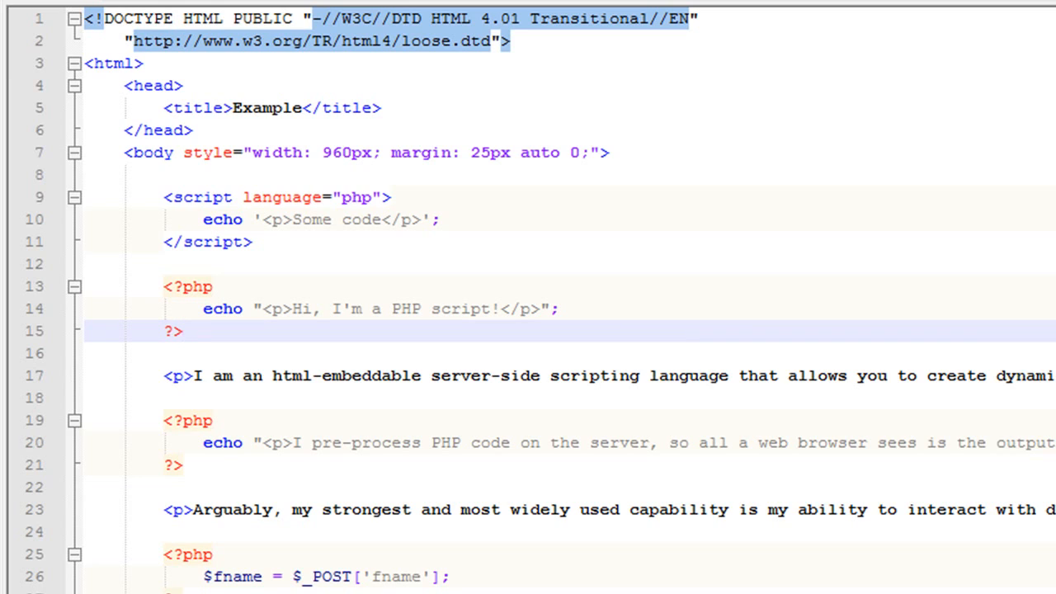
{"action": "double_click", "coordinate": [223, 308]}
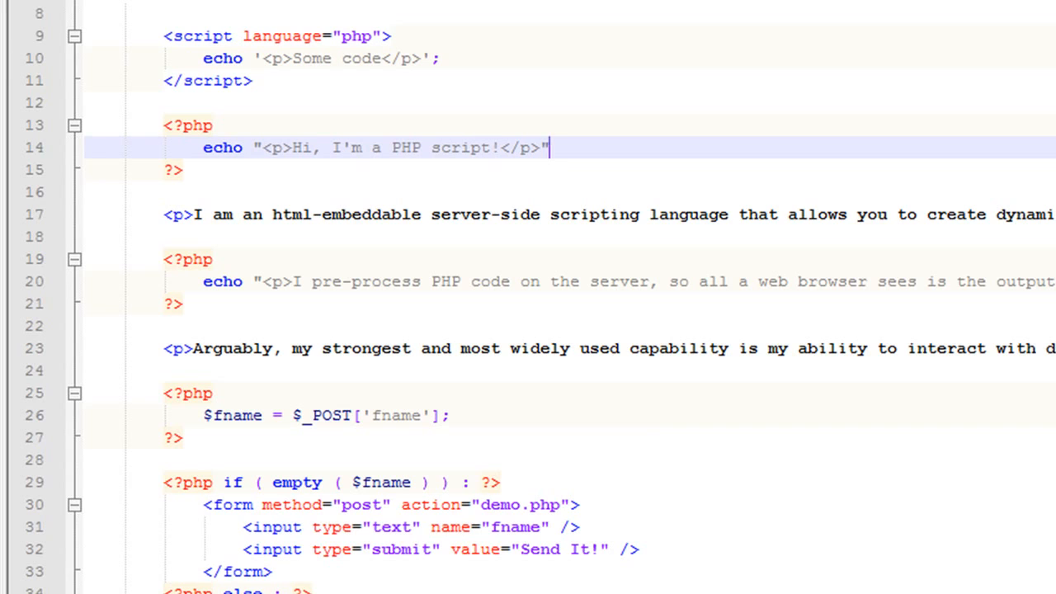
{"action": "left_click", "coordinate": [174, 170]}
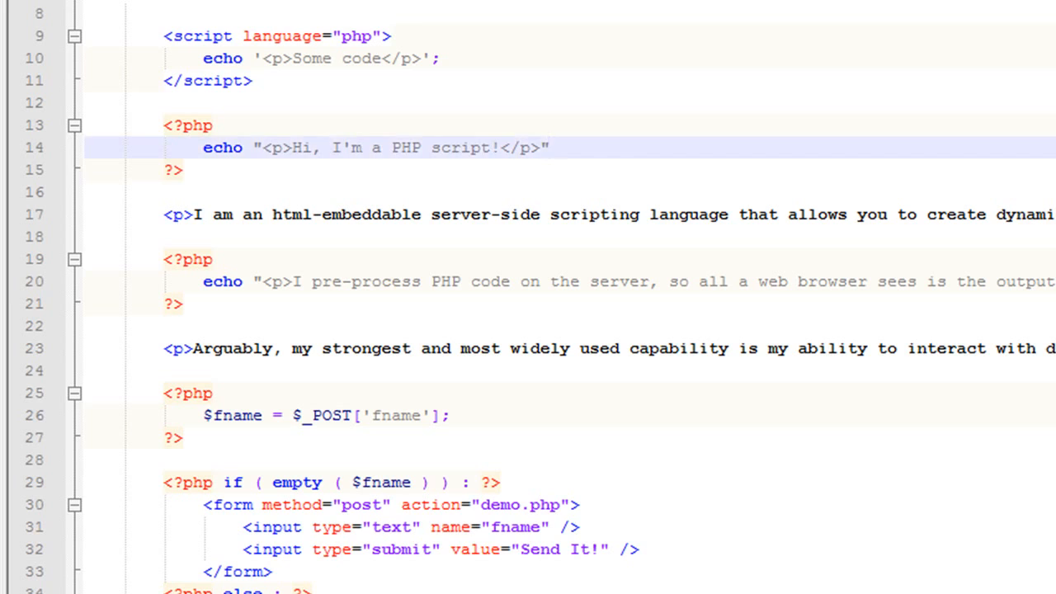
Write echo "hi"; on the new line and return to the first echo line to restore its semicolon
{"action": "type", "text": "echo"}
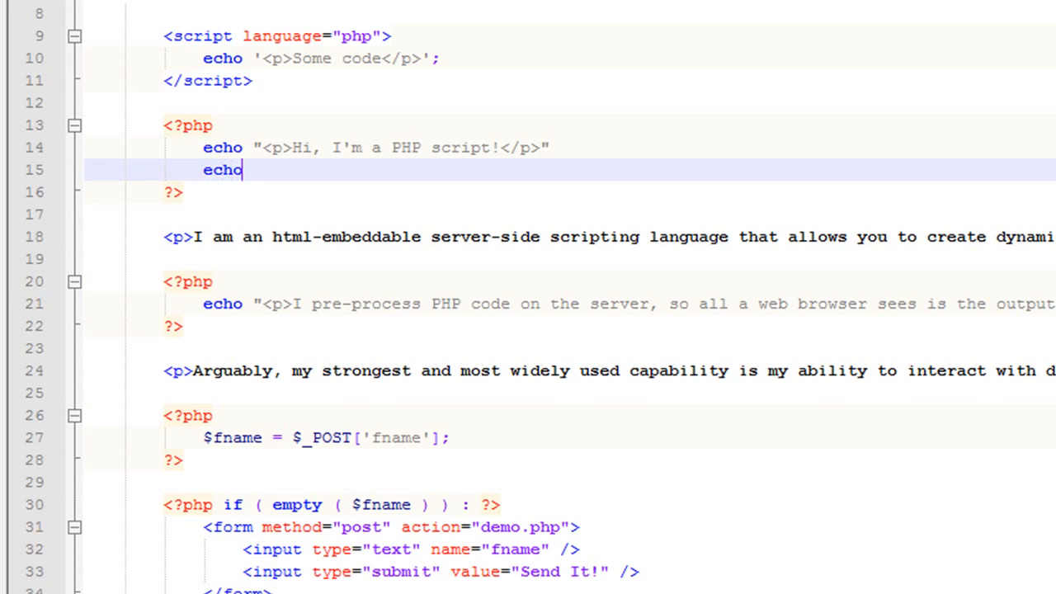
{"action": "type", "text": "\"hi"}
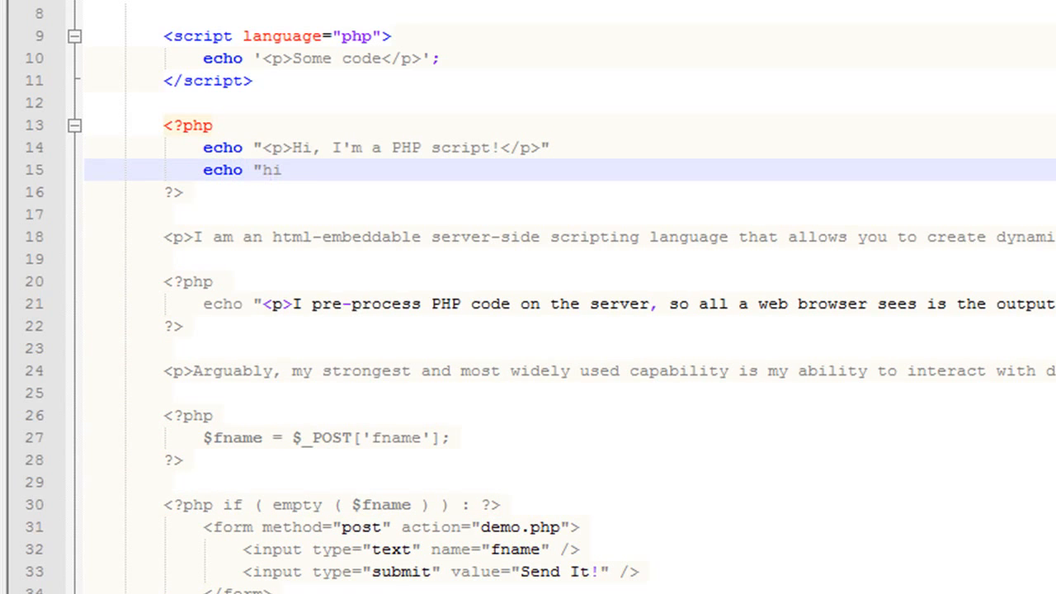
{"action": "type", "text": "\";"}
{"action": "left_click", "coordinate": [569, 147]}
{"action": "type", "text": ";"}
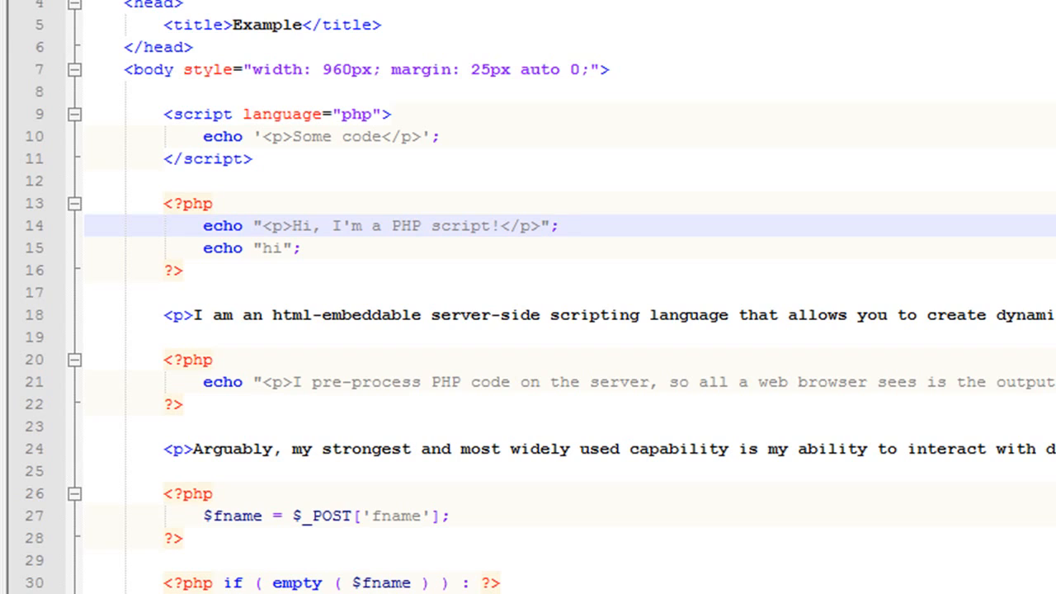
{"action": "left_click", "coordinate": [559, 224]}
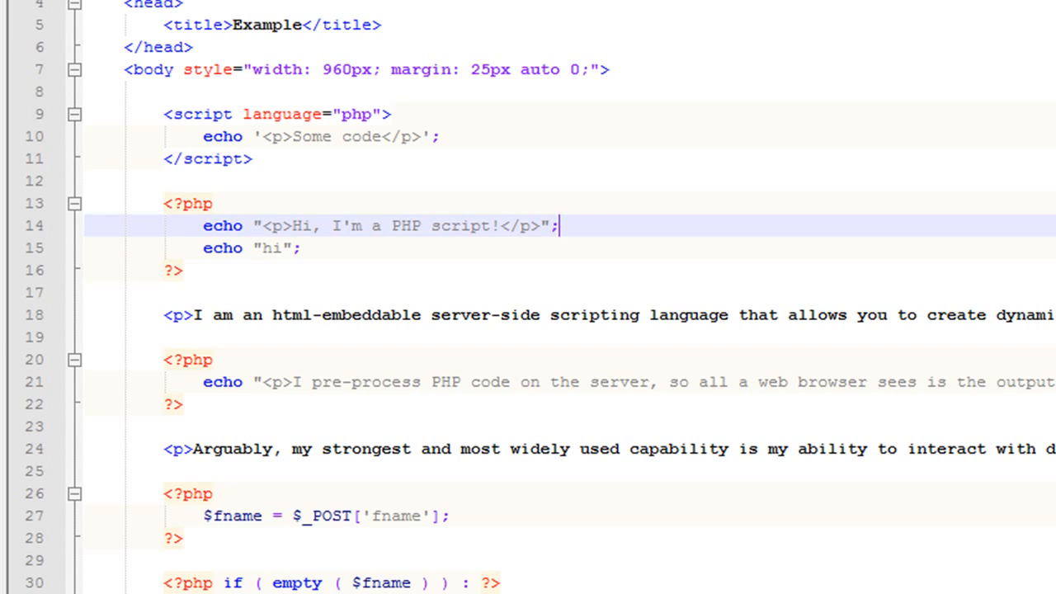
Review the if statement and the else line's colon syntax further down the page
{"action": "scroll", "scroll_direction": "down", "scroll_amount": 3}
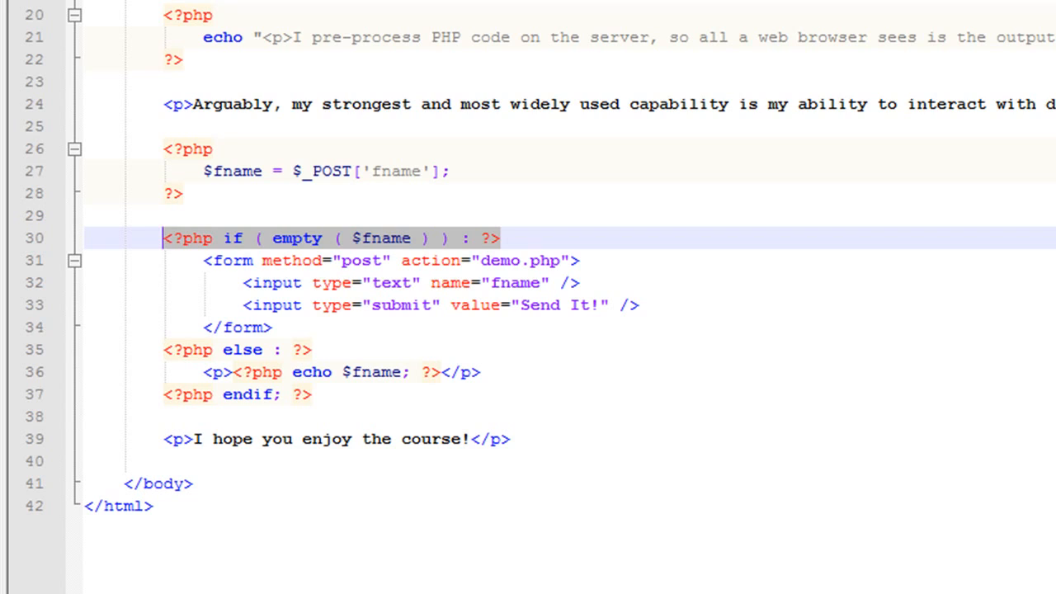
{"action": "left_click", "coordinate": [469, 237]}
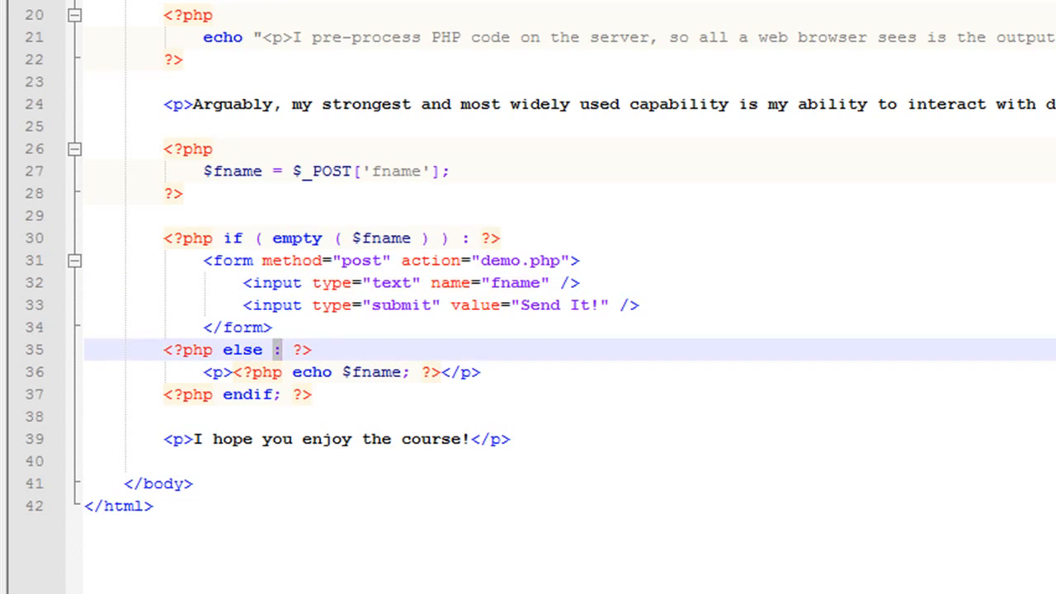
{"action": "left_click", "coordinate": [223, 349]}
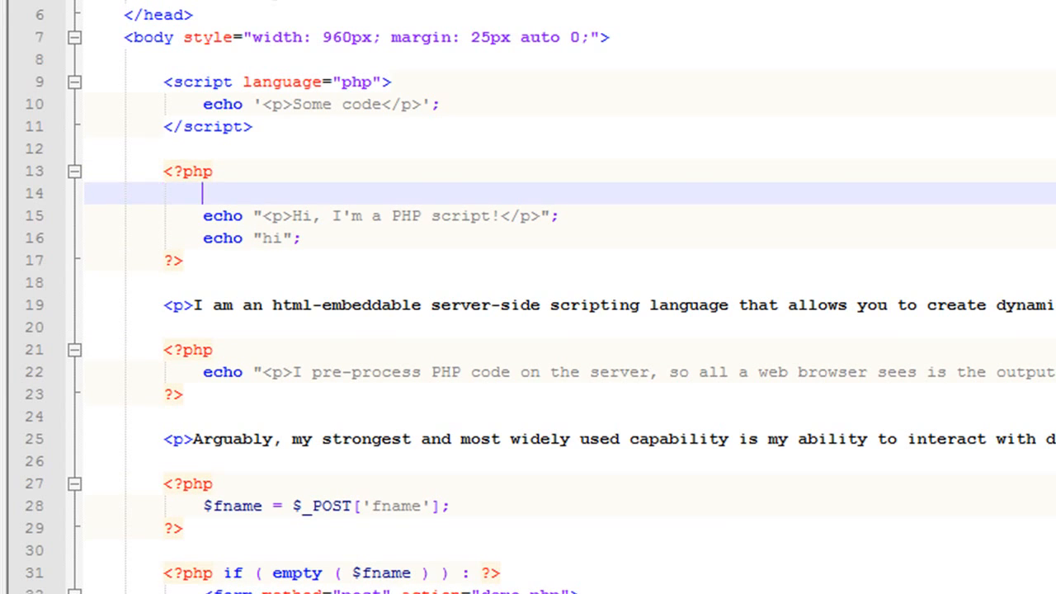
Write the comment //This is echoing our paragraph, try an echo line below it, then remove it
{"action": "type", "text": "//This is echoing ou"}
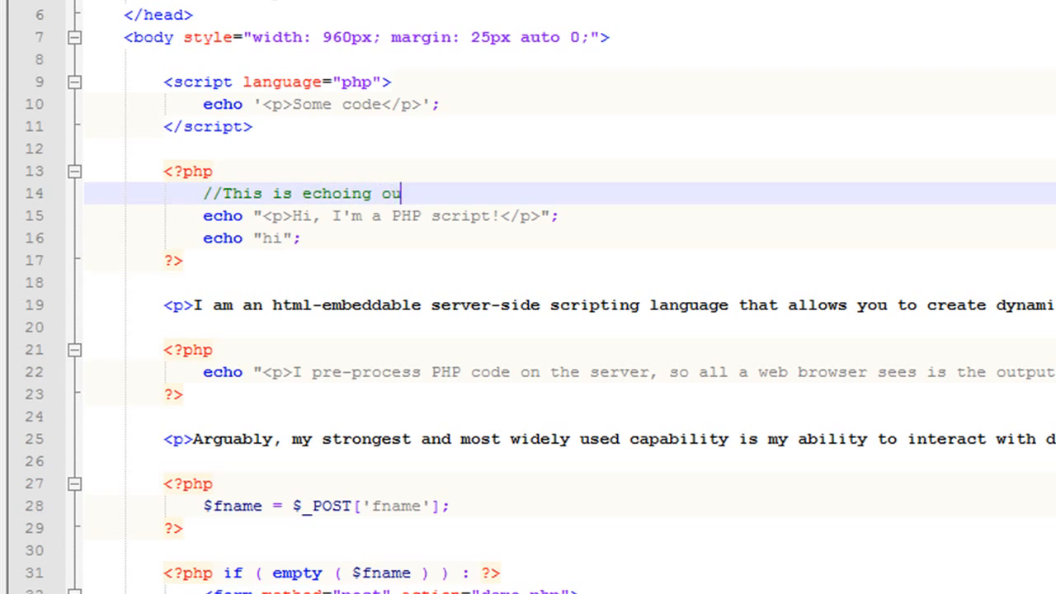
{"action": "type", "text": "r"}
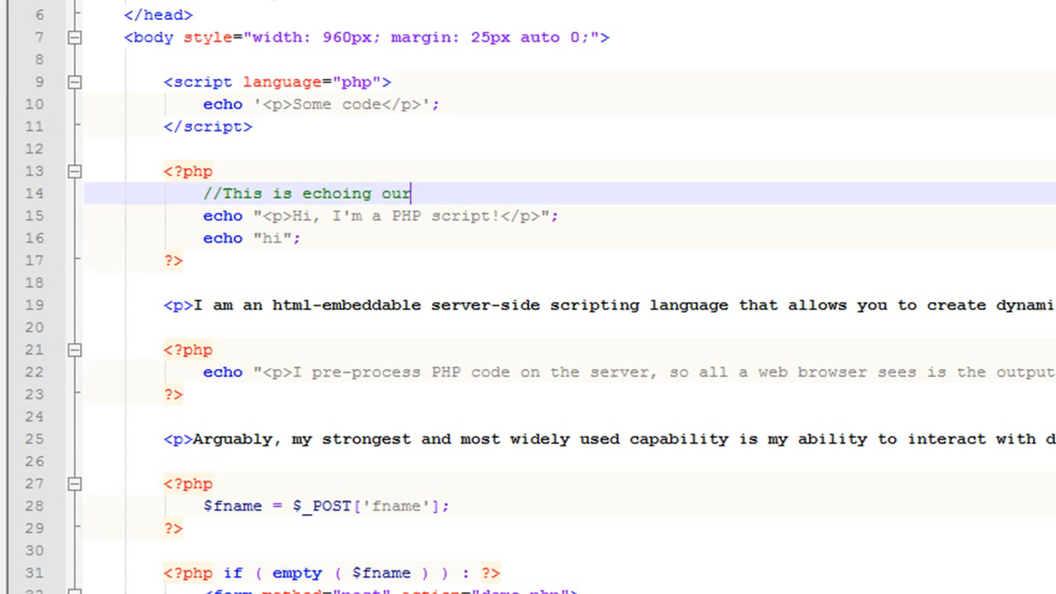
{"action": "type", "text": "paragraph"}
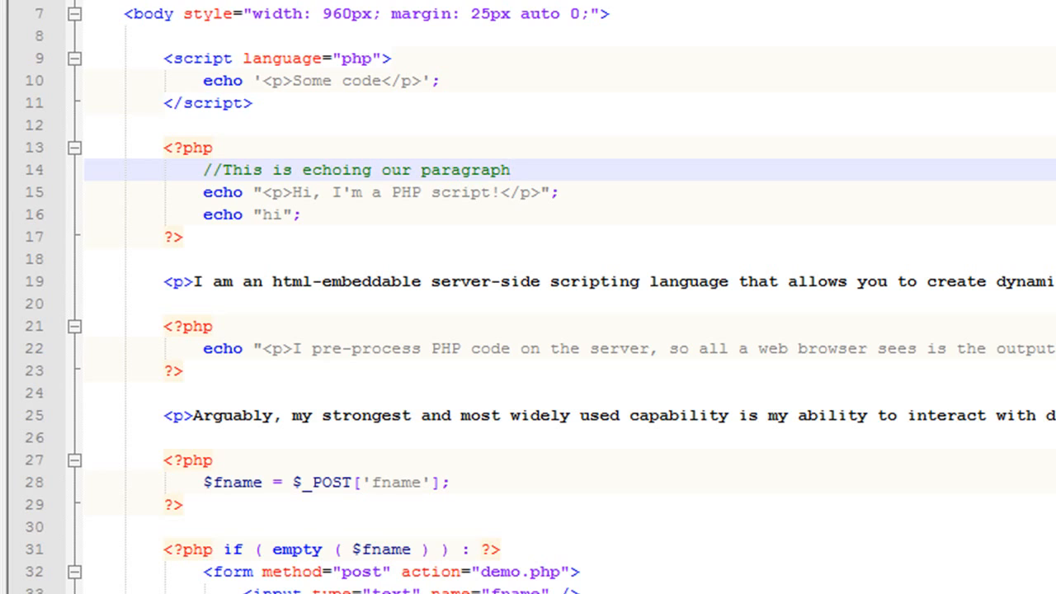
{"action": "key", "text": "Return"}
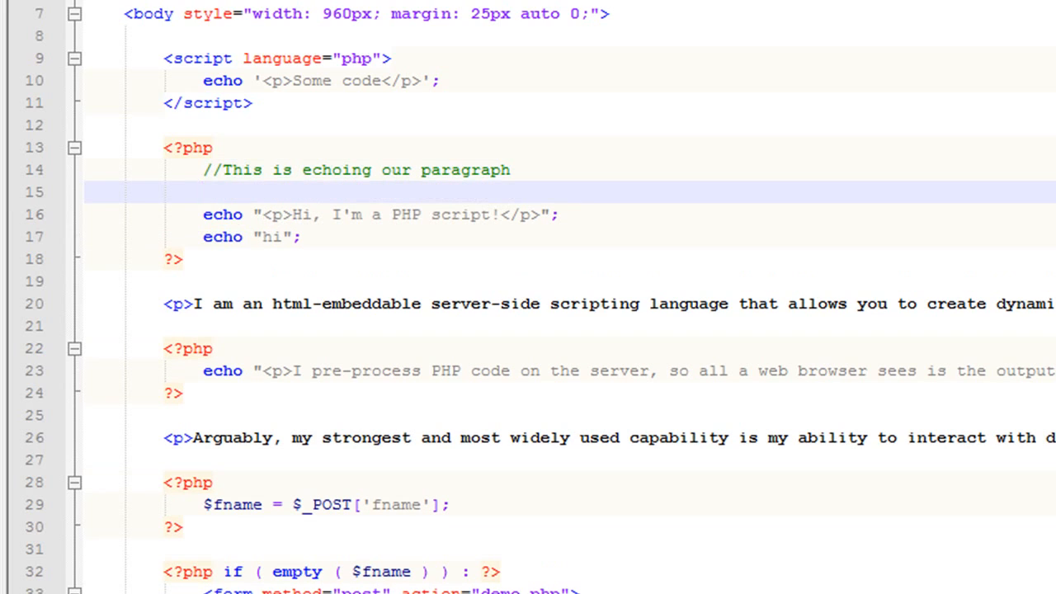
{"action": "type", "text": "echo"}
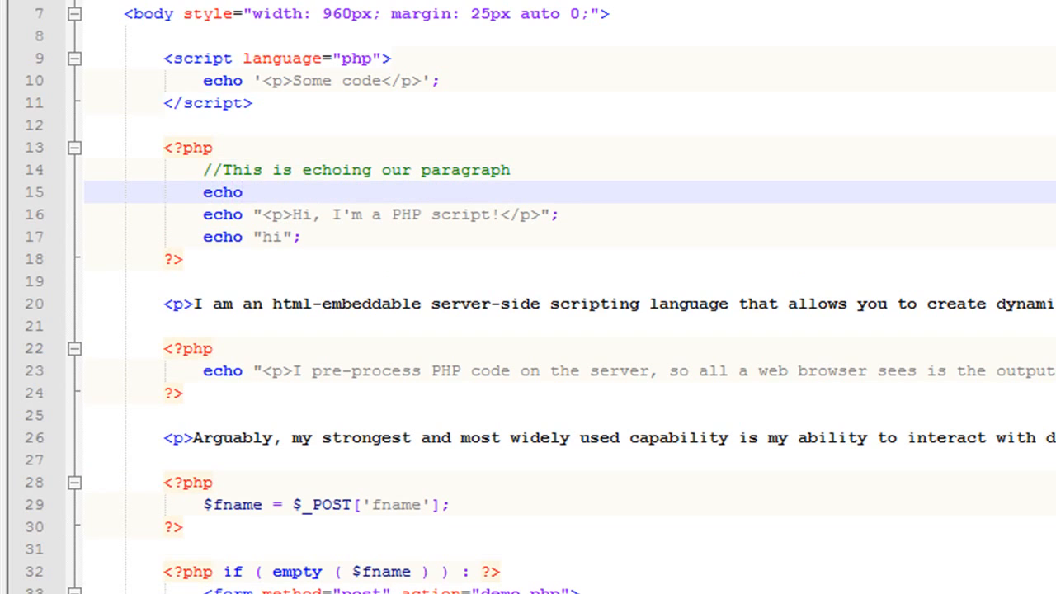
{"action": "key", "text": "Backspace"}
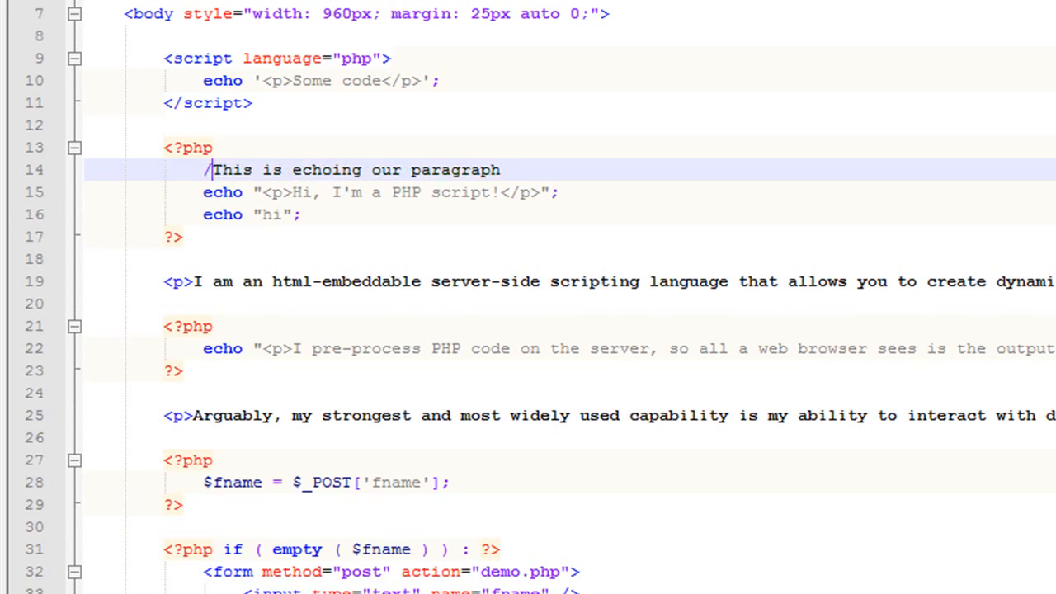
Turn the comment into a /* ... */ block with a middle line Something else, then return to the first echo
{"action": "type", "text": "*"}
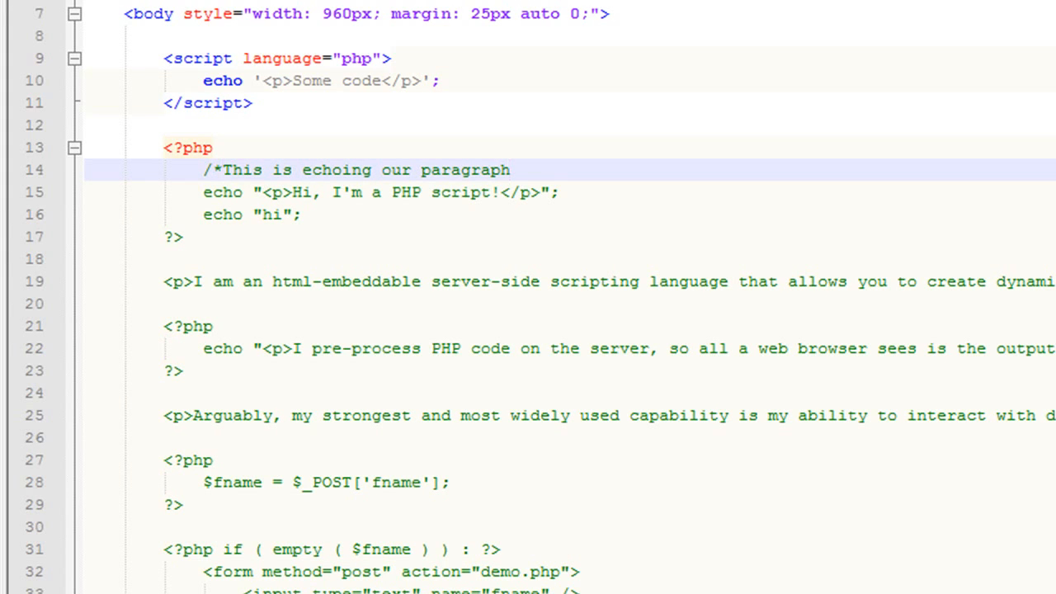
{"action": "type", "text": "*"}
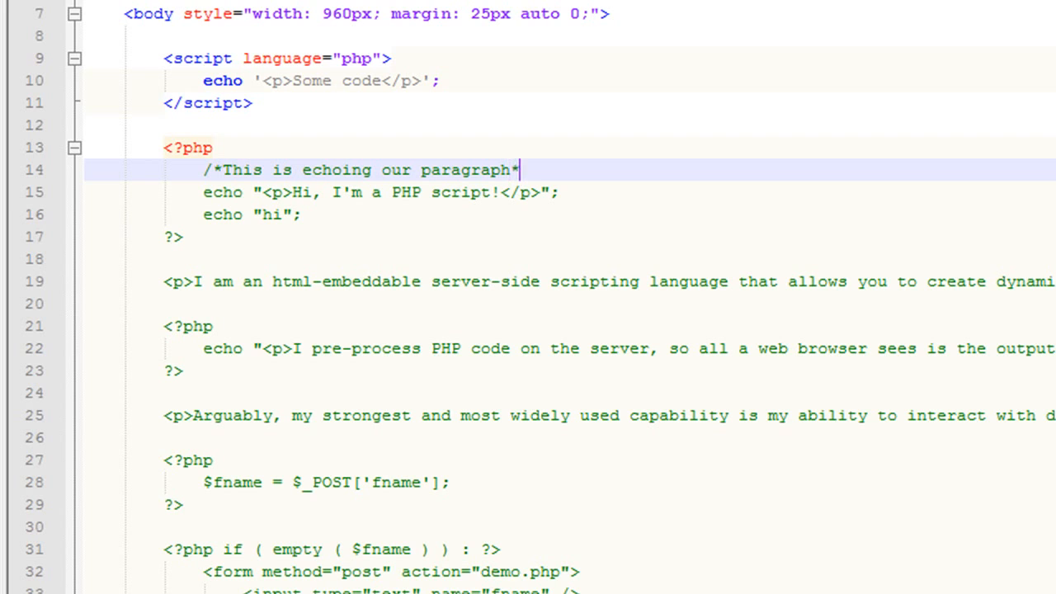
{"action": "type", "text": "/"}
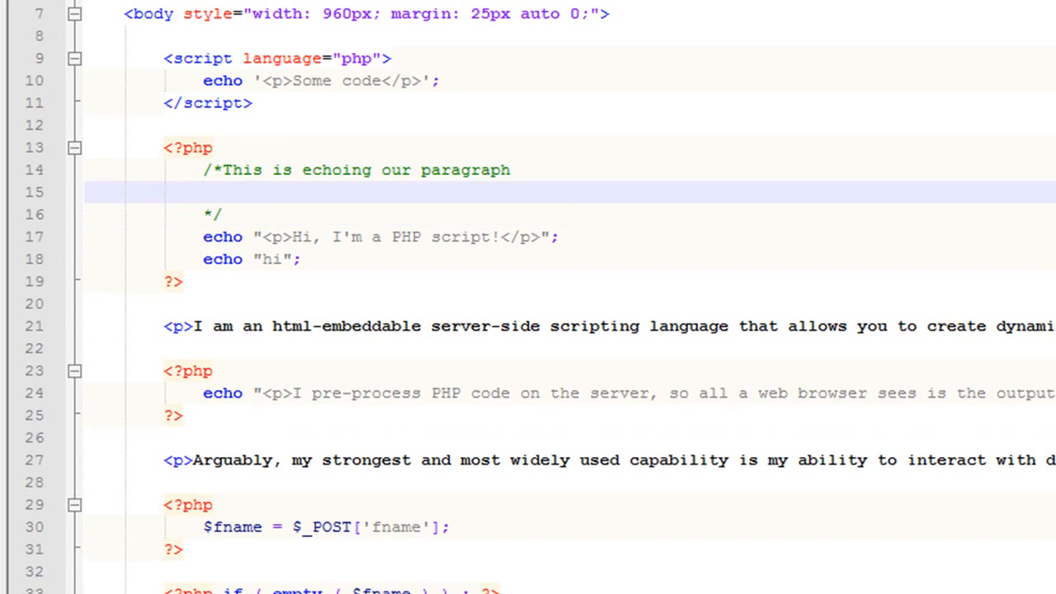
{"action": "left_click", "coordinate": [213, 191]}
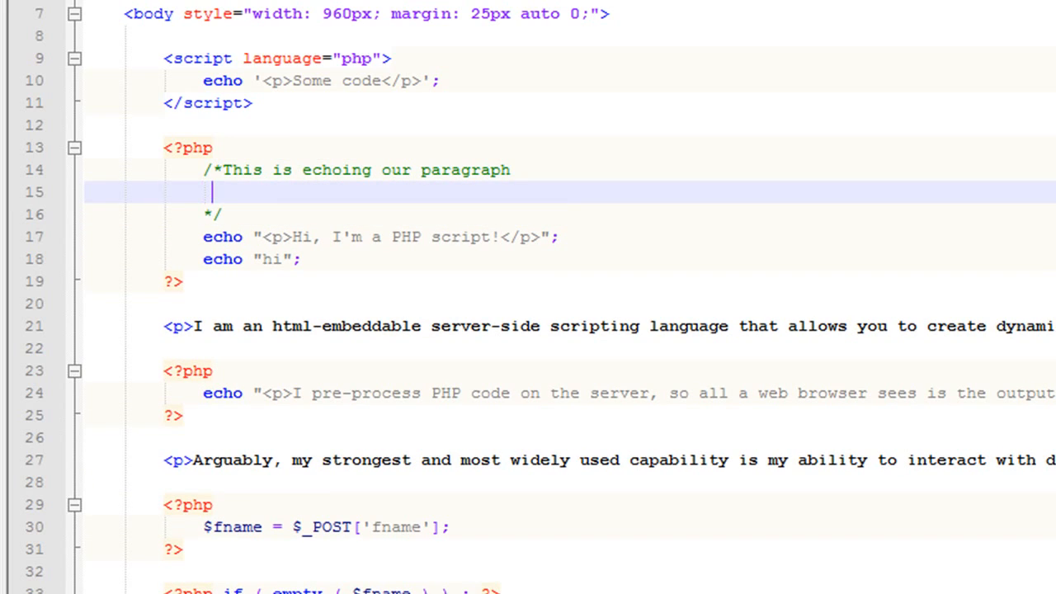
{"action": "type", "text": "Something"}
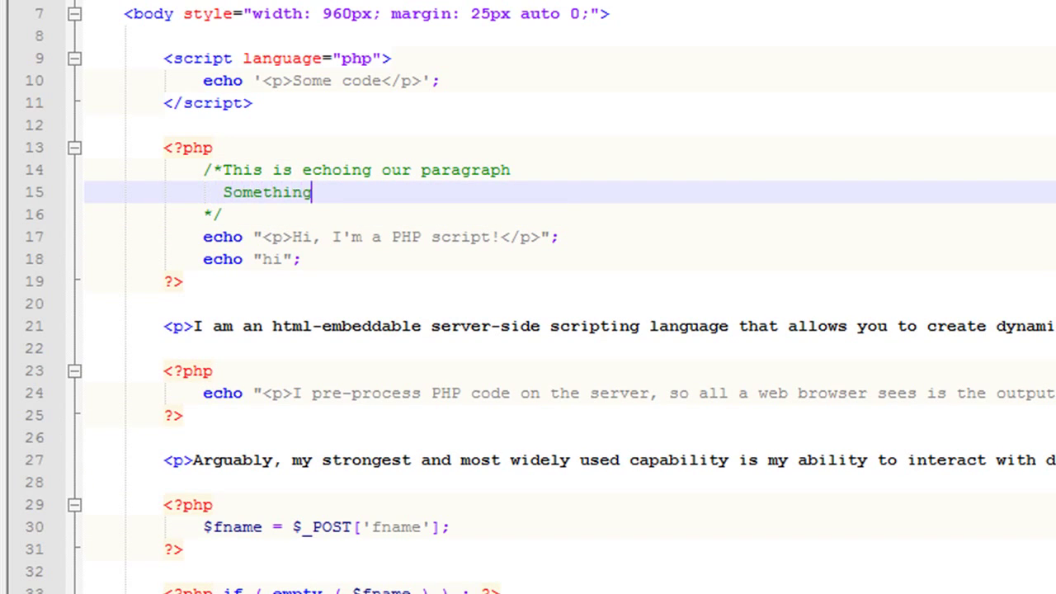
{"action": "type", "text": "else"}
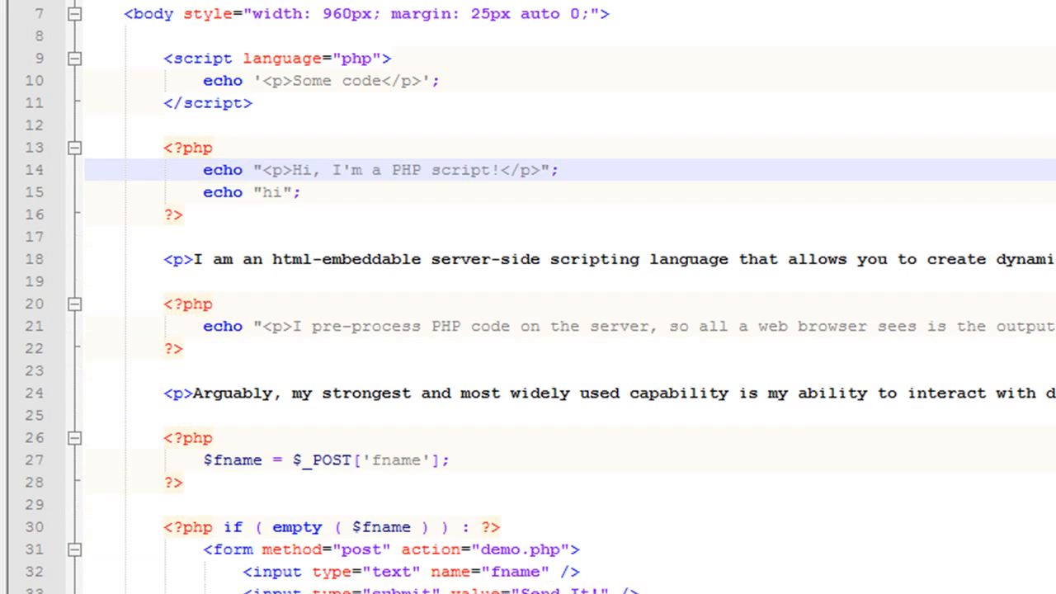
{"action": "left_click", "coordinate": [86, 170]}
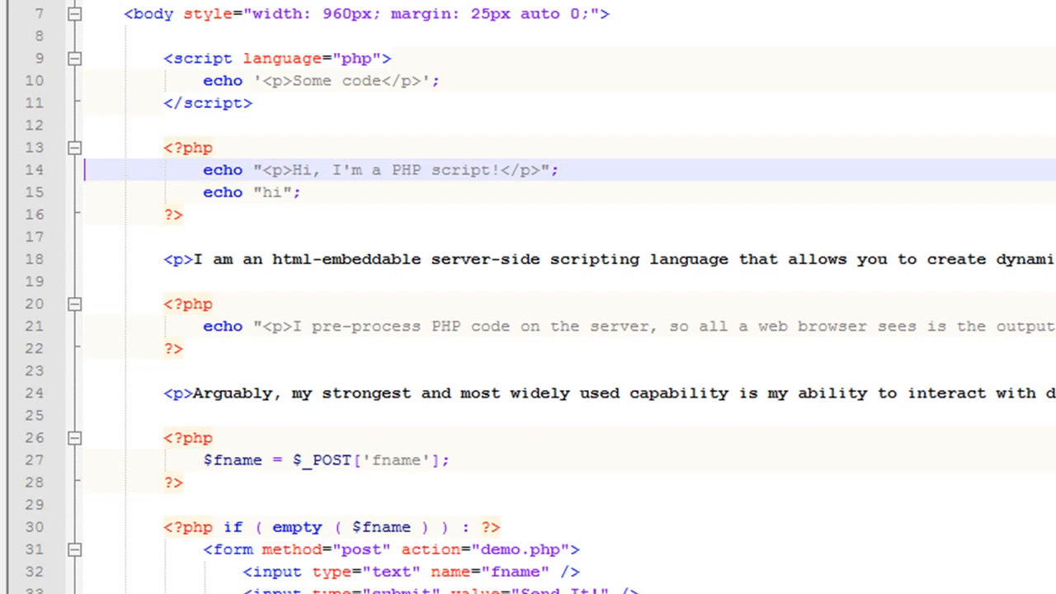